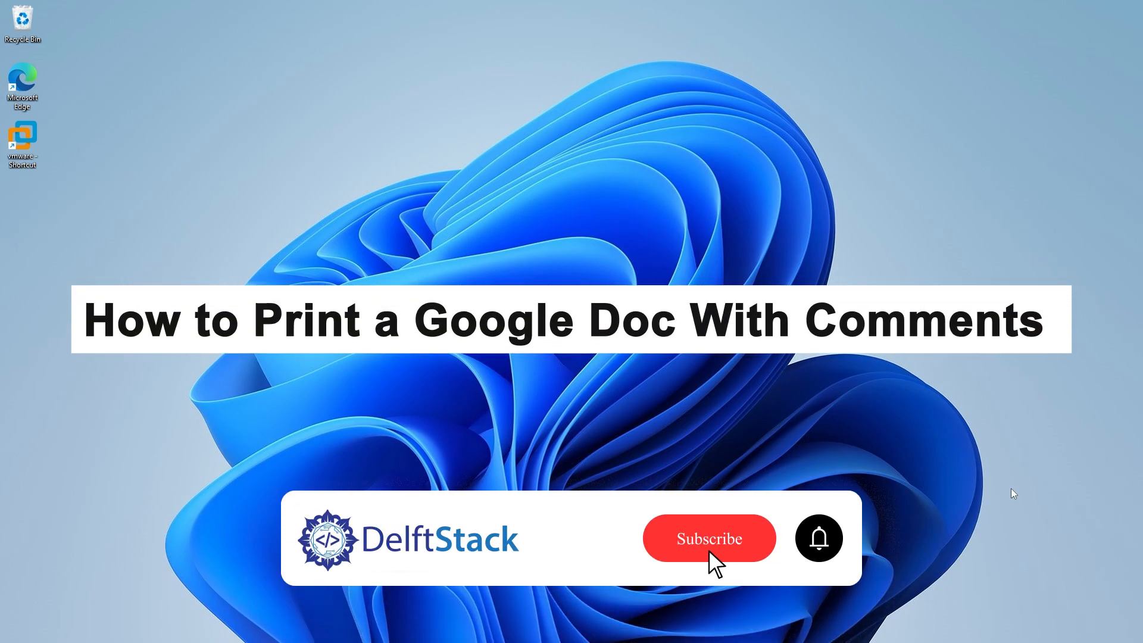
- Download the section-breaks tutorial document from Google Docs as a Microsoft Word (.docx) file
left_click(708, 538)
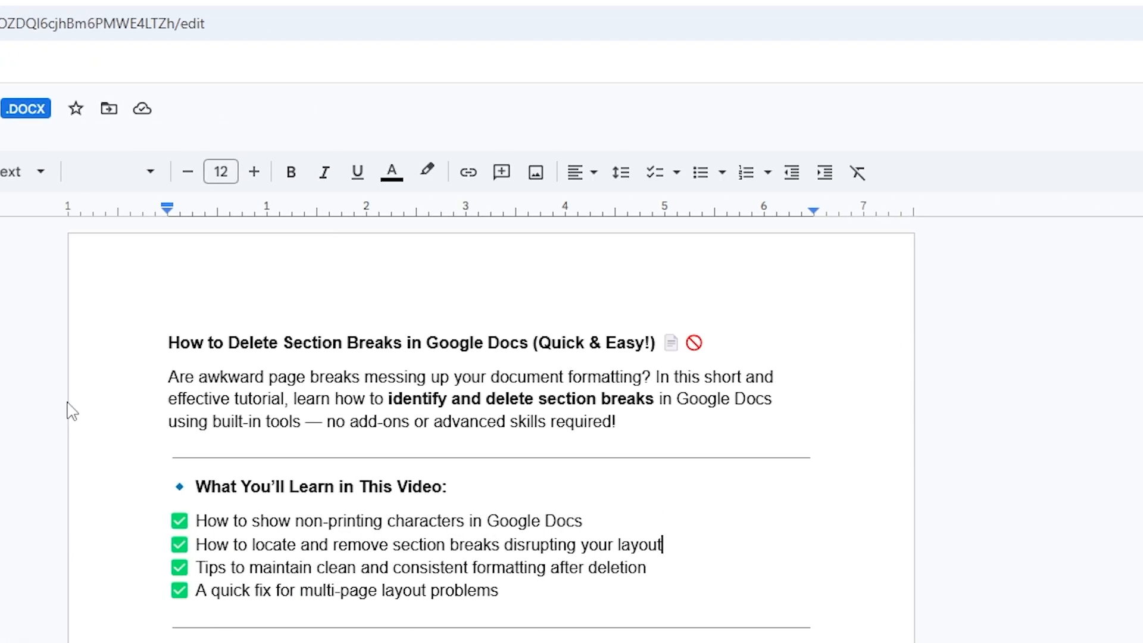
left_click(1048, 23)
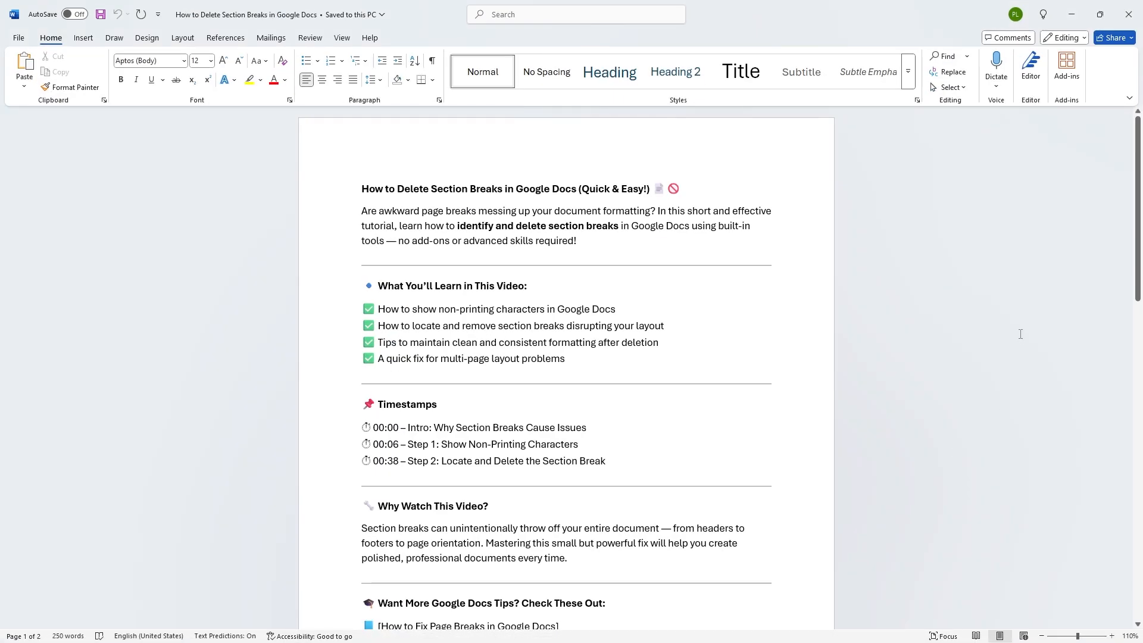
- Open Word's File backstage for the downloaded section-breaks document
left_click(17, 36)
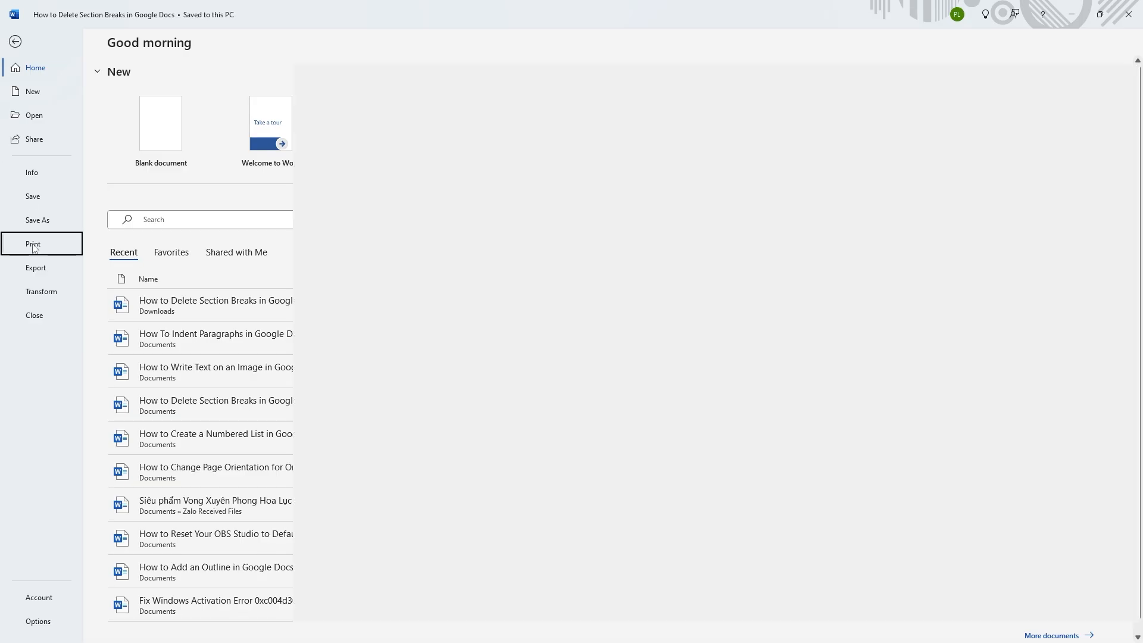
- Preview the two-page document in Word's Print screen with Microsoft Print to PDF selected
left_click(32, 243)
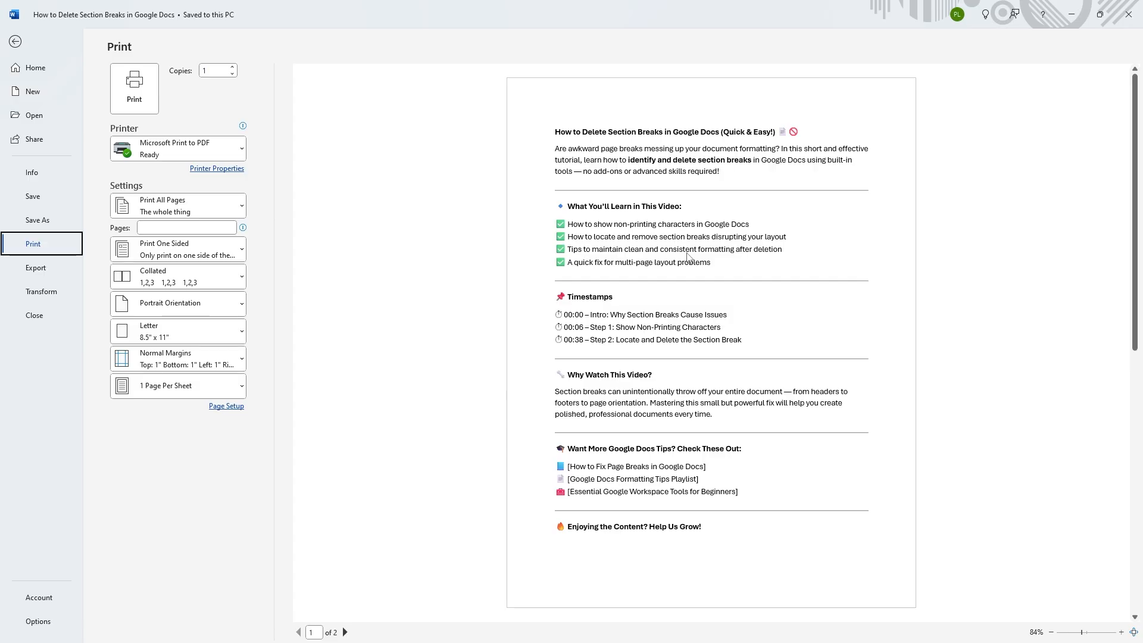
mouse_move(1121, 19)
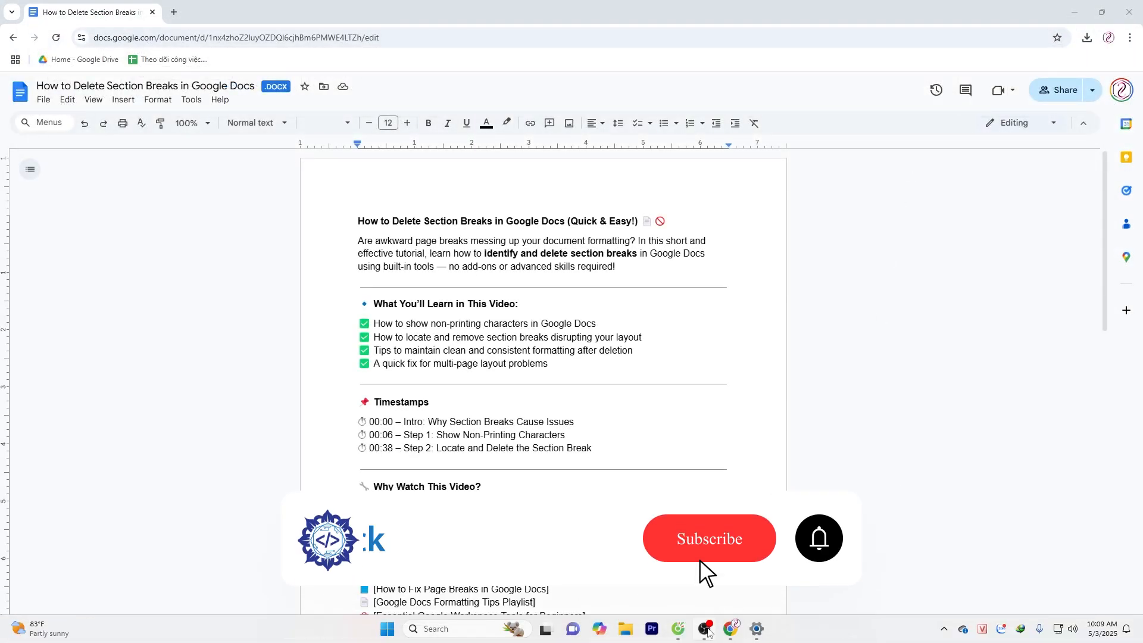
left_click(708, 538)
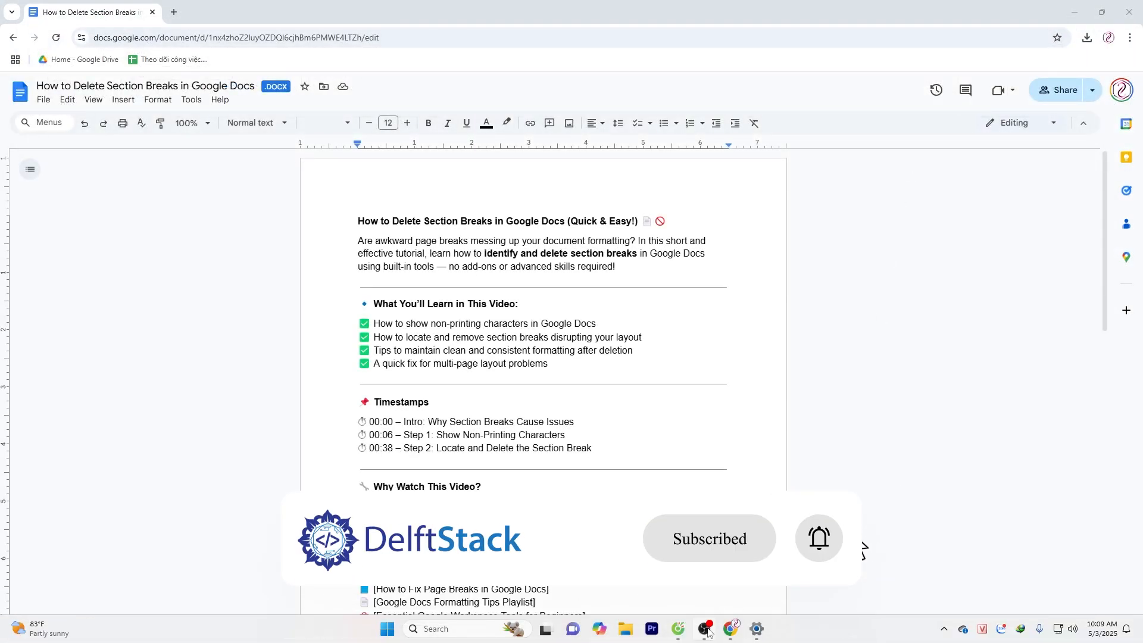